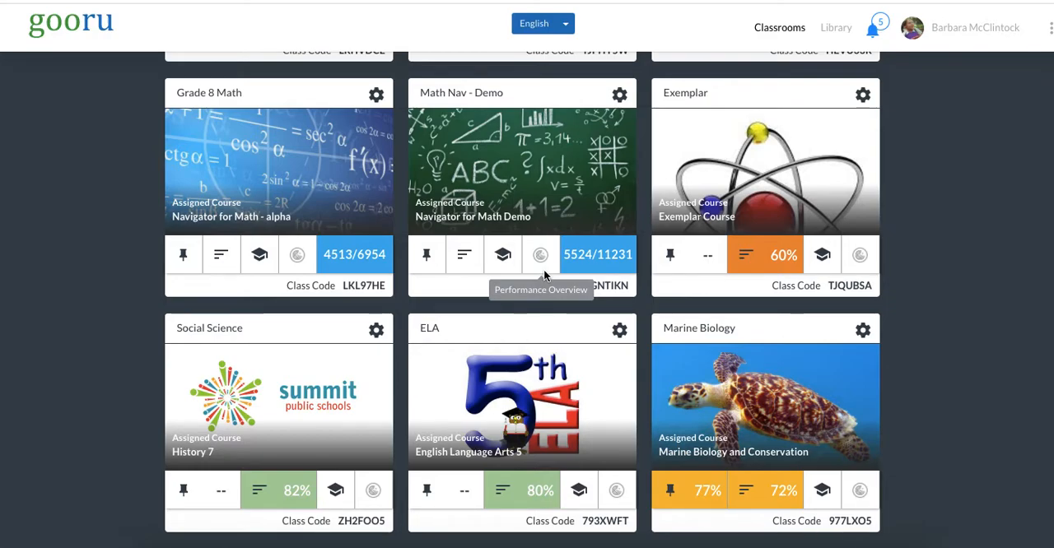
pyautogui.moveTo(387, 108)
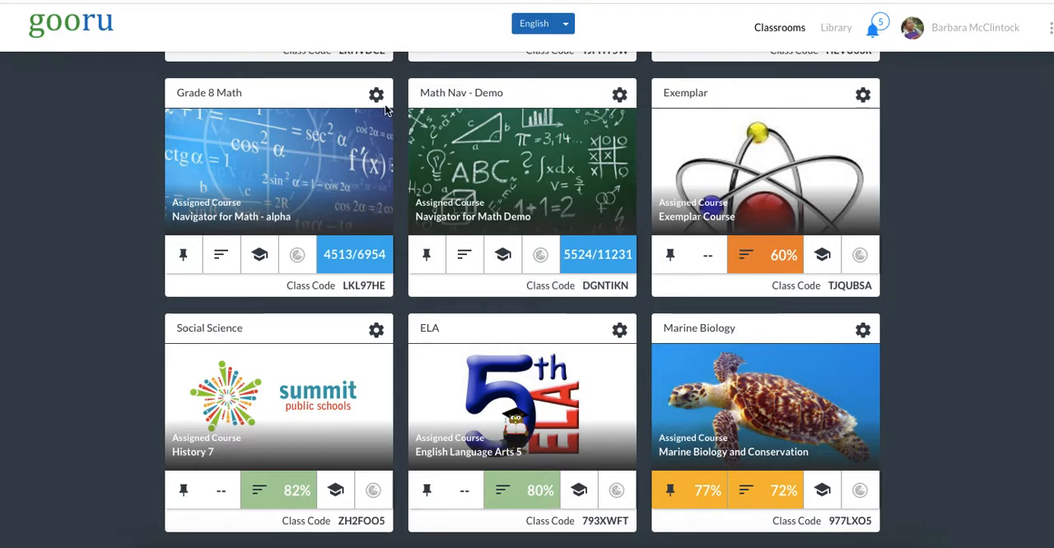
# Step: Reach the Grade 8 Math Student Settings roster showing each student's math level and destination
pyautogui.click(376, 93)
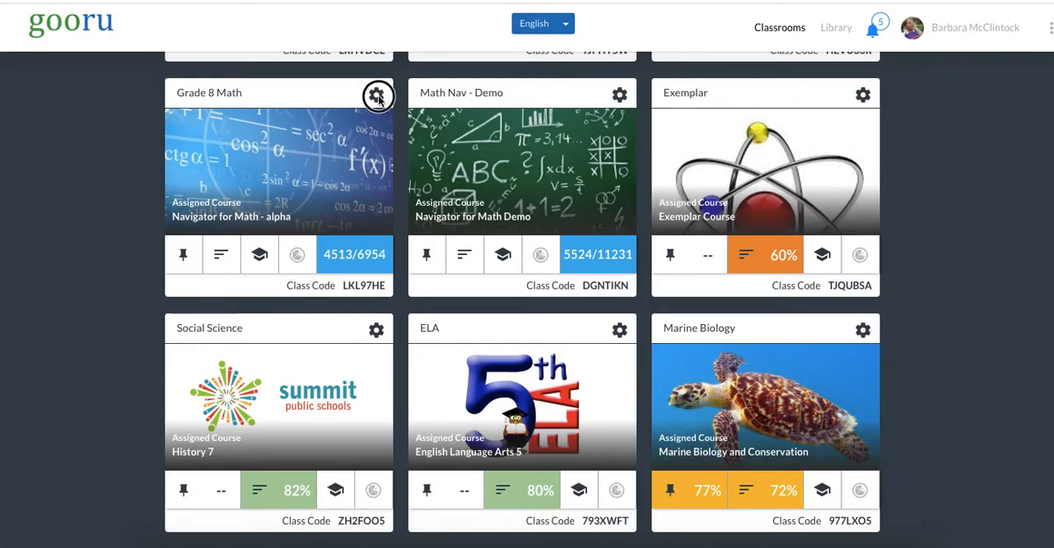
pyautogui.click(379, 94)
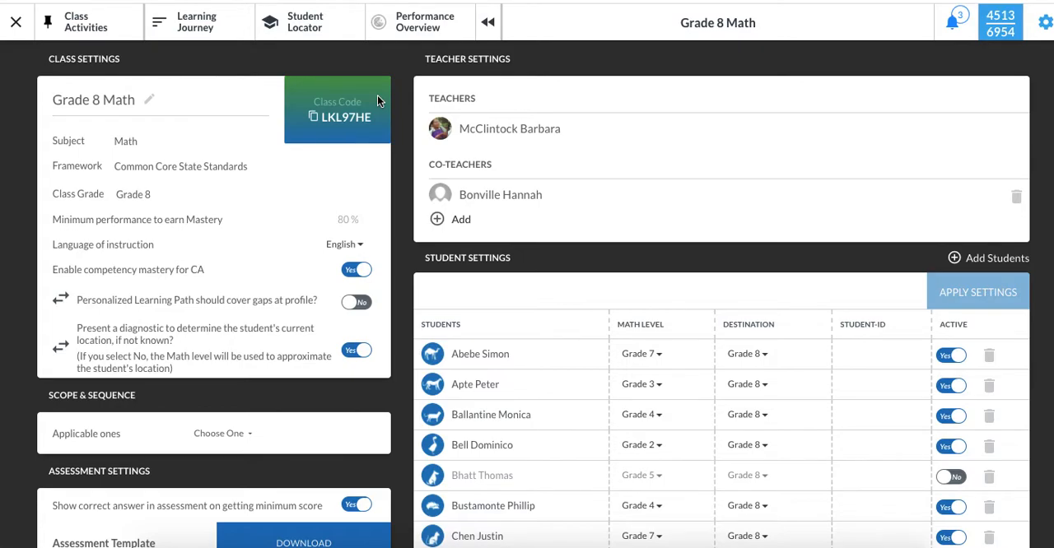
pyautogui.moveTo(510, 239)
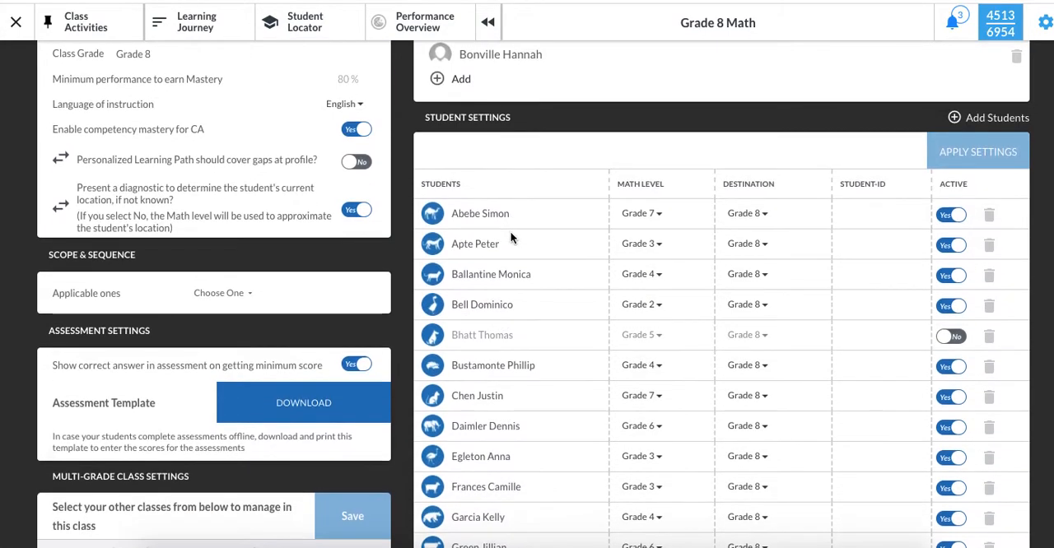
pyautogui.scroll(-3)
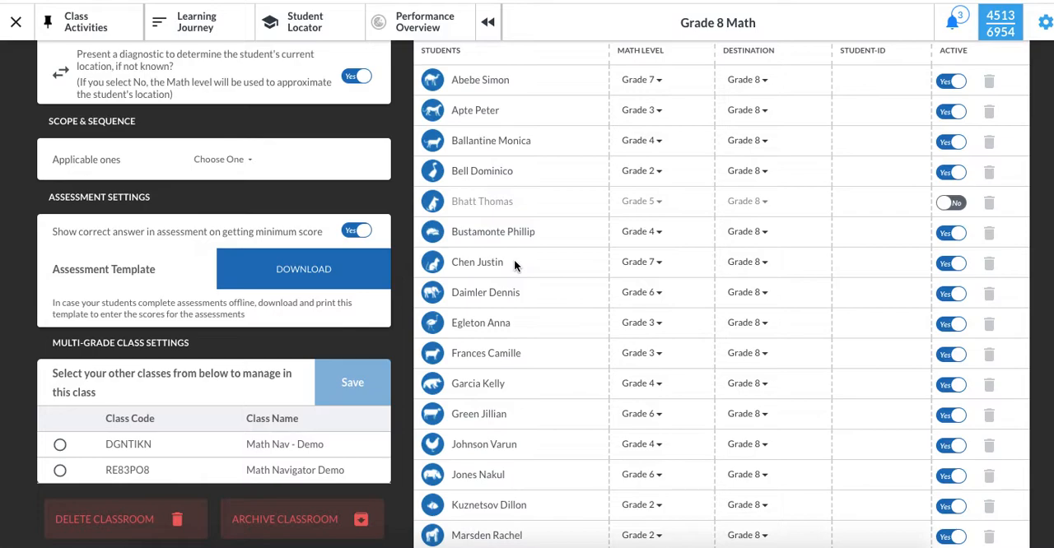
pyautogui.click(642, 262)
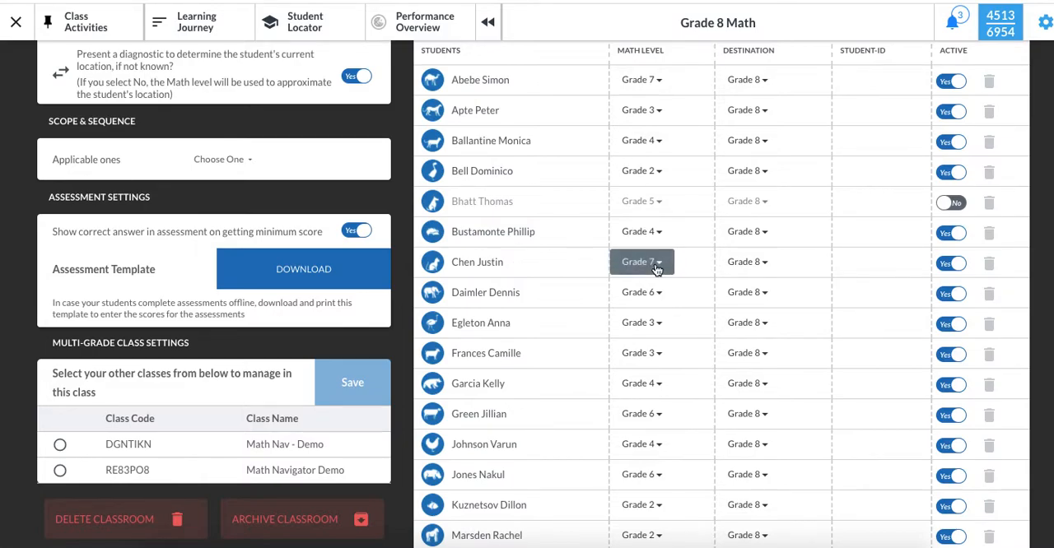
pyautogui.click(642, 262)
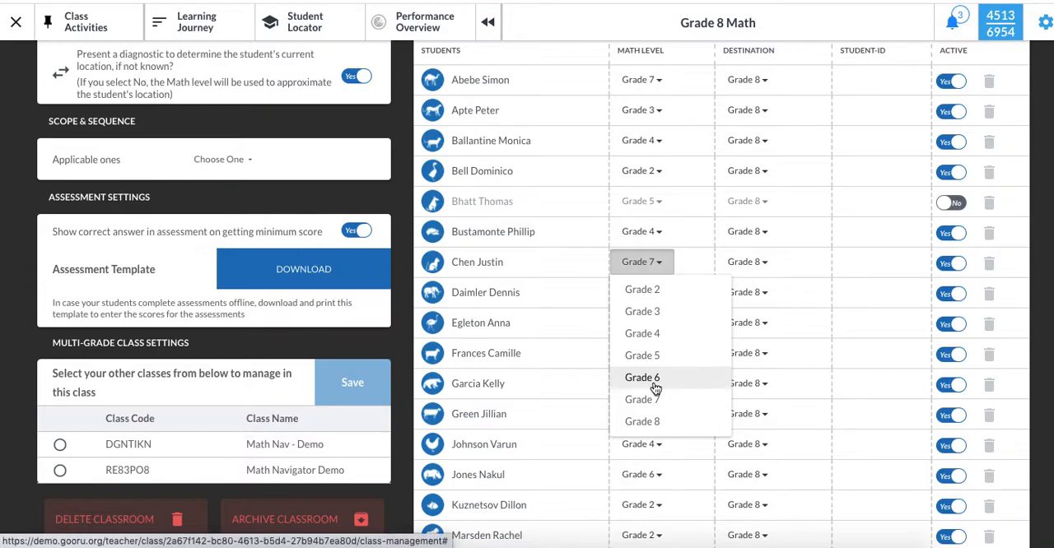
pyautogui.moveTo(656, 387)
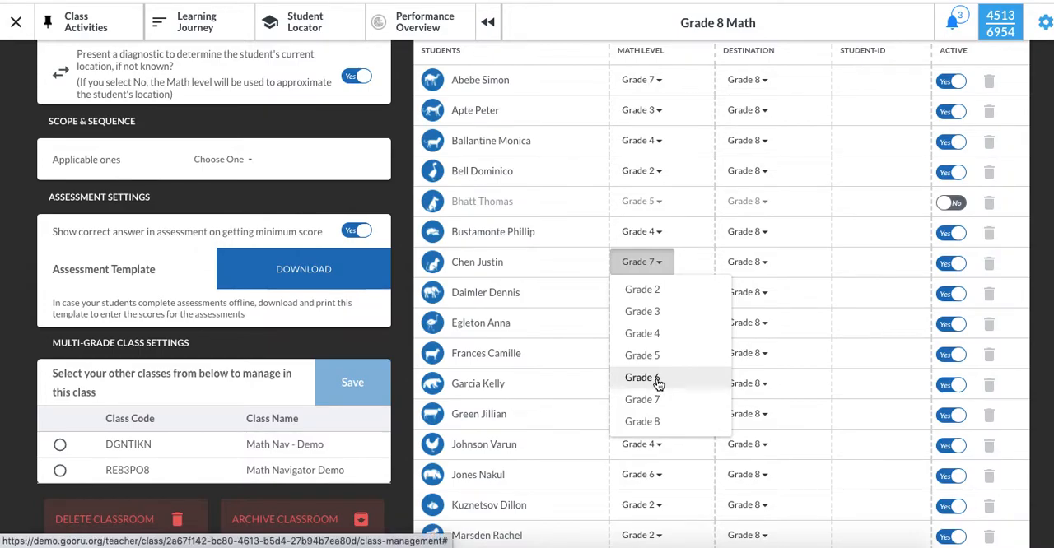
pyautogui.click(642, 377)
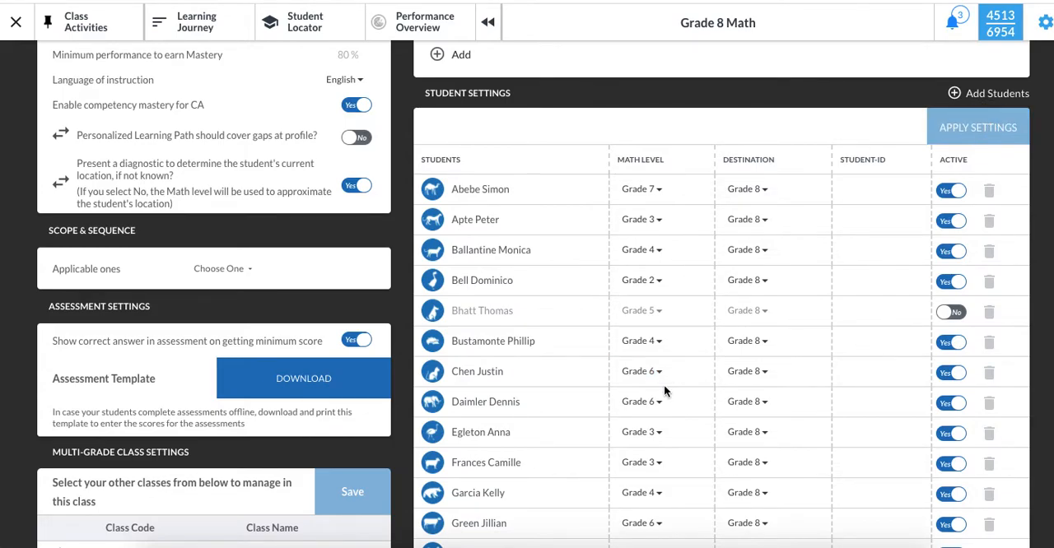
pyautogui.moveTo(641, 372)
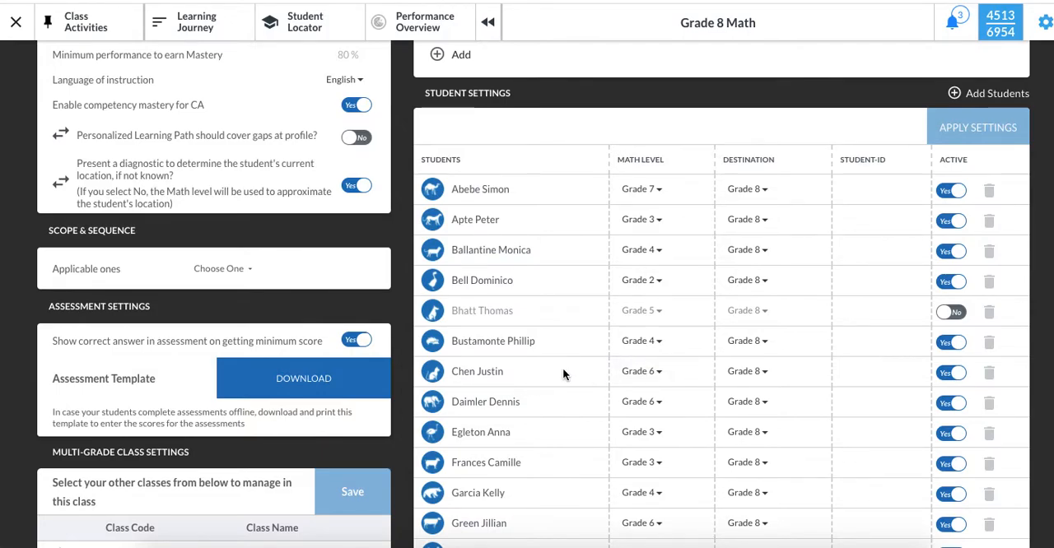
pyautogui.moveTo(210, 31)
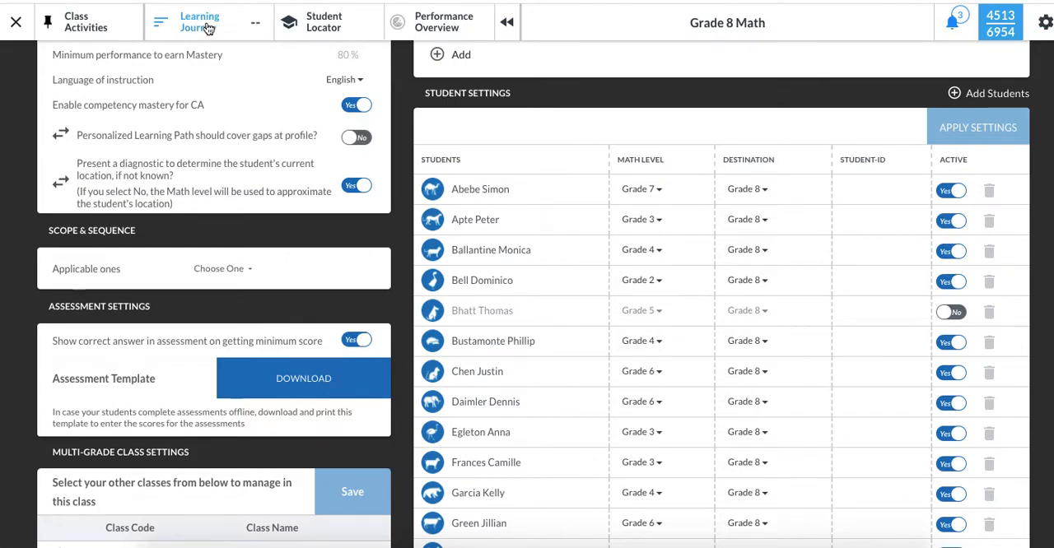
pyautogui.click(194, 24)
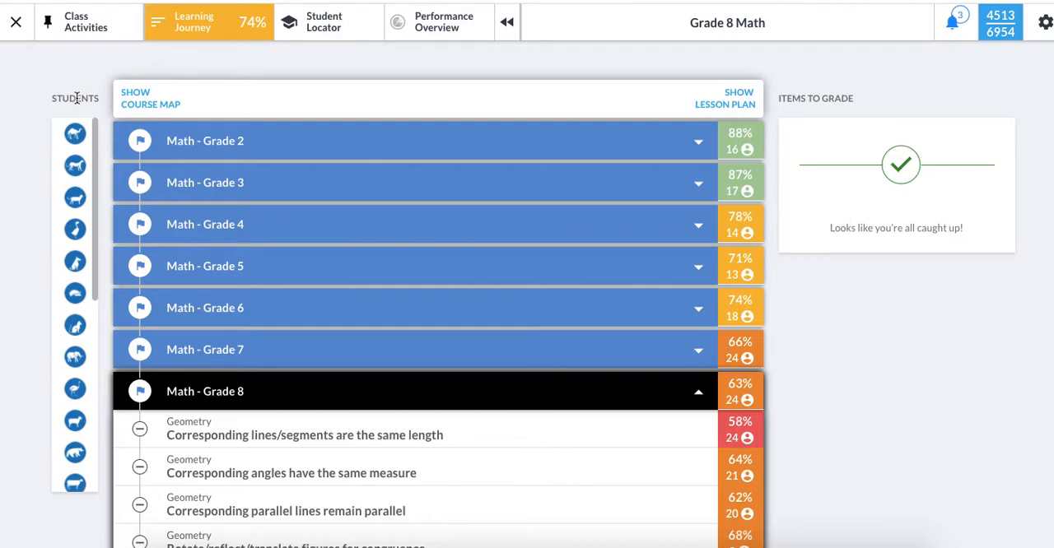
pyautogui.click(76, 99)
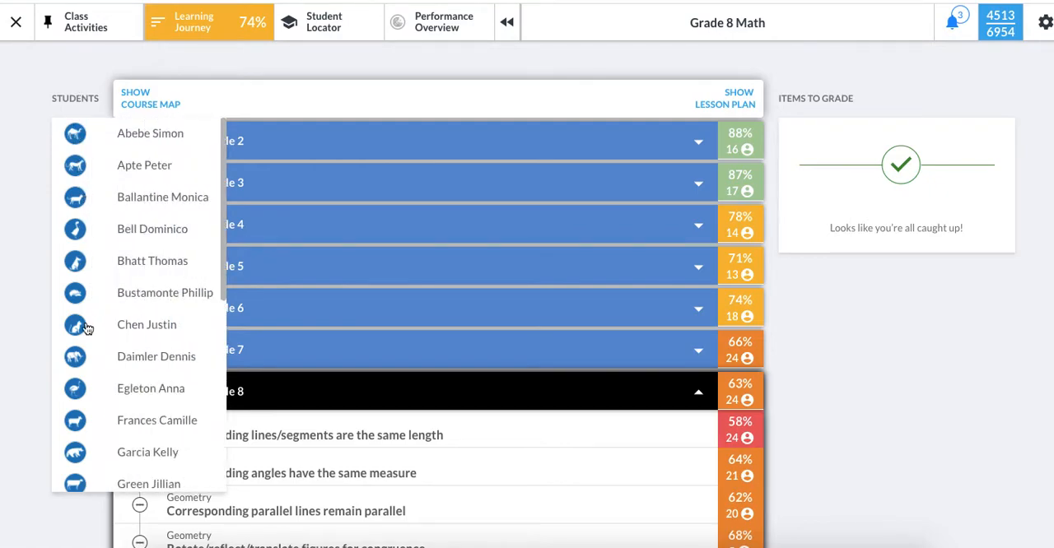
pyautogui.moveTo(172, 325)
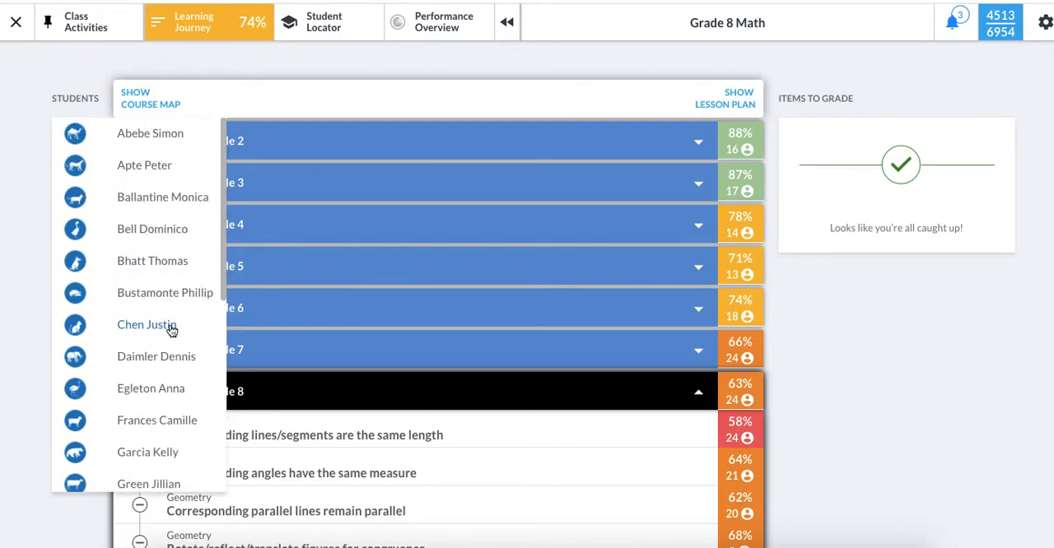
pyautogui.click(146, 324)
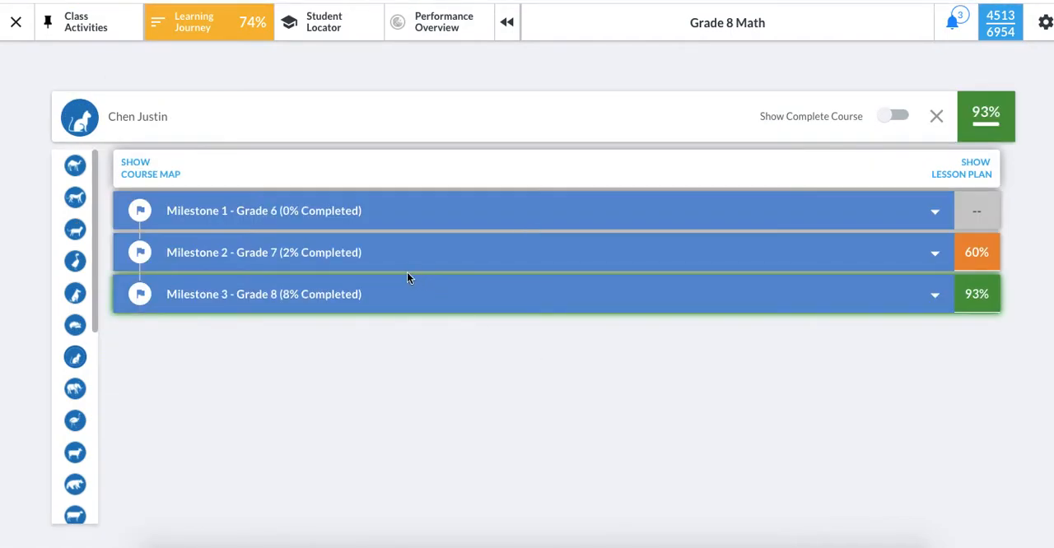
pyautogui.moveTo(293, 223)
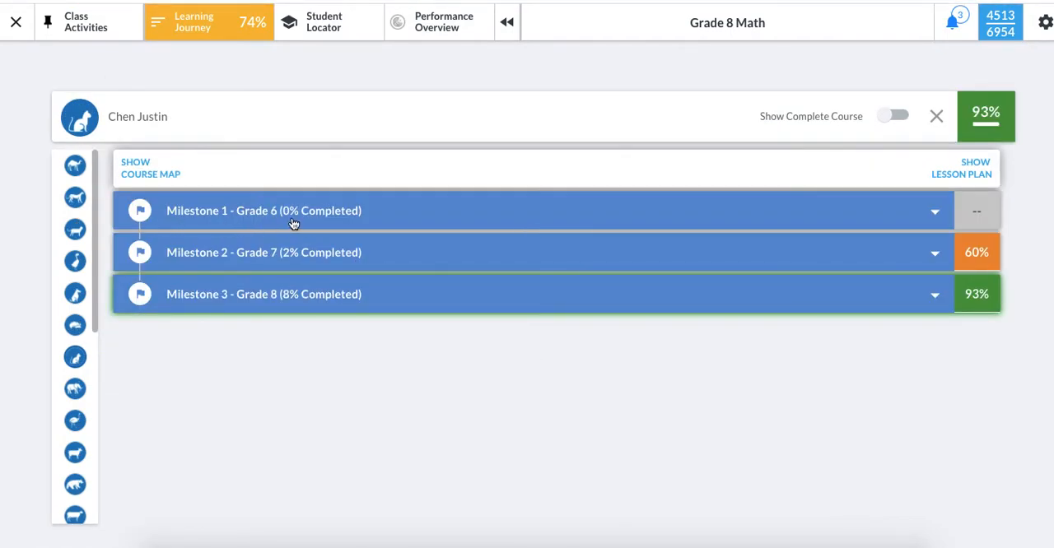
pyautogui.moveTo(322, 217)
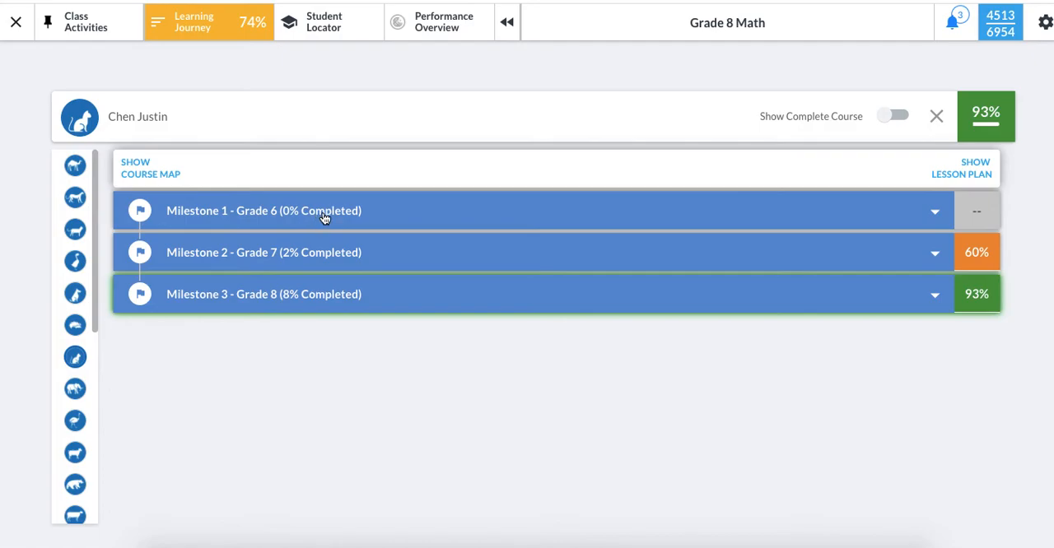